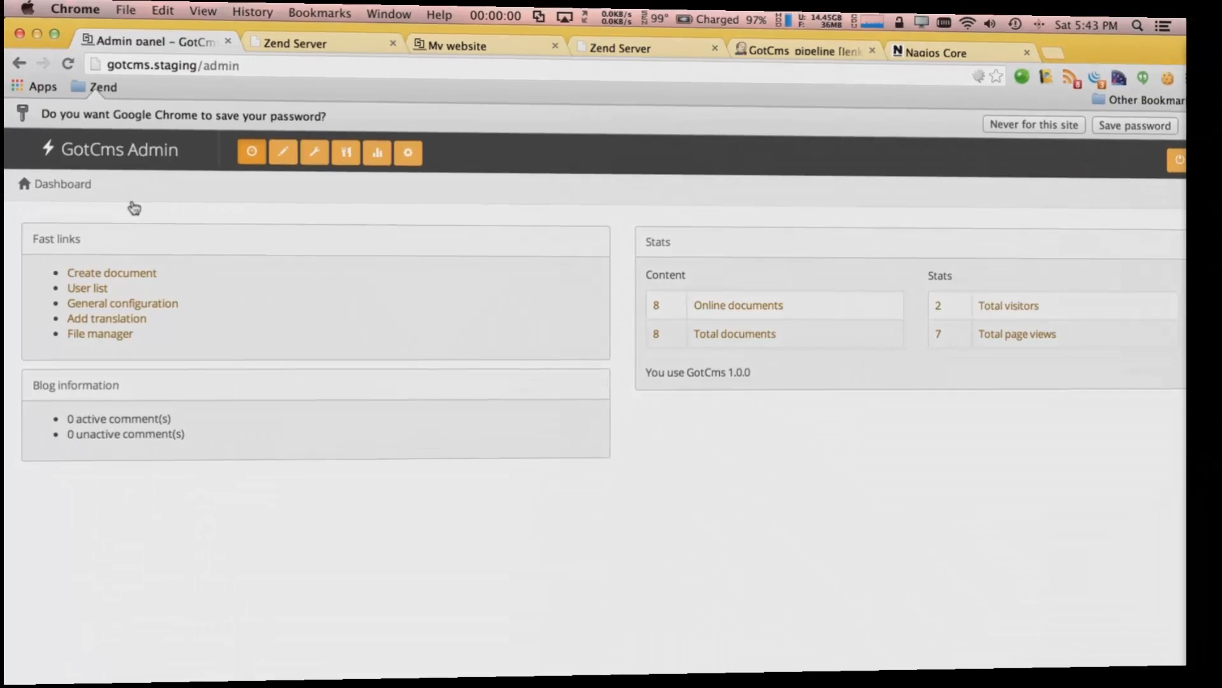
# Switch from the GotCms staging dashboard to Zend Studio's project view.
pyautogui.click(798, 50)
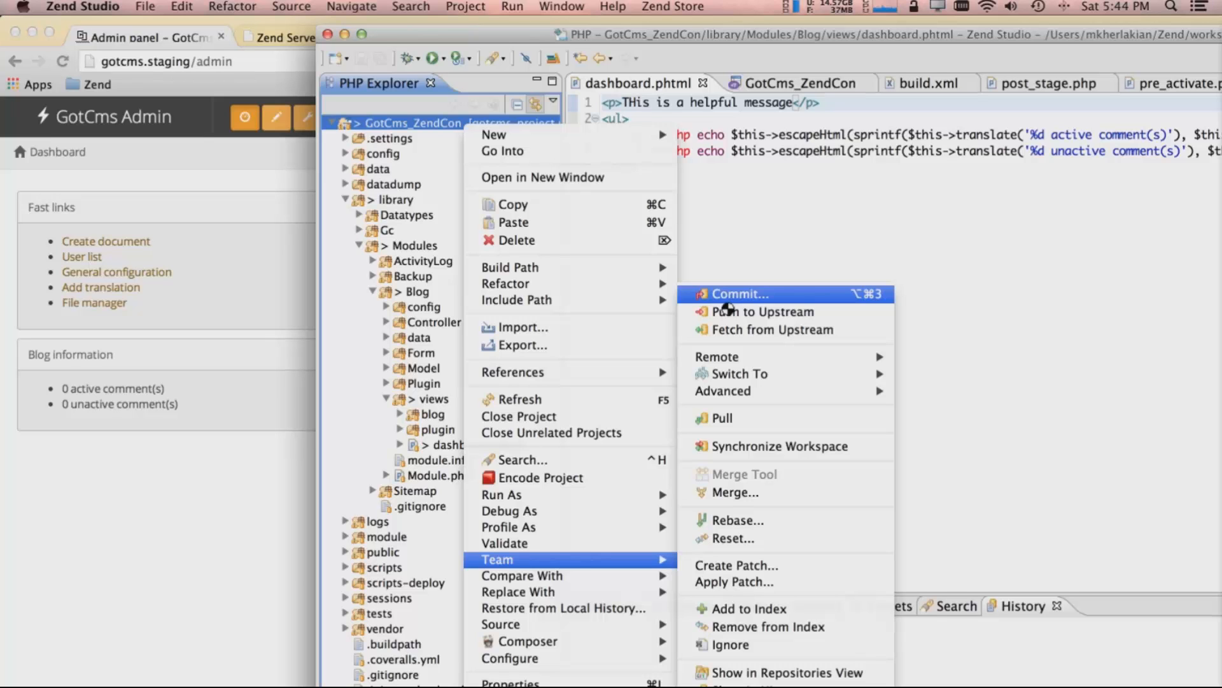
# Commit dashboard.phtml with message 'Added help message' and push it upstream.
pyautogui.click(738, 293)
pyautogui.write('Added help message')
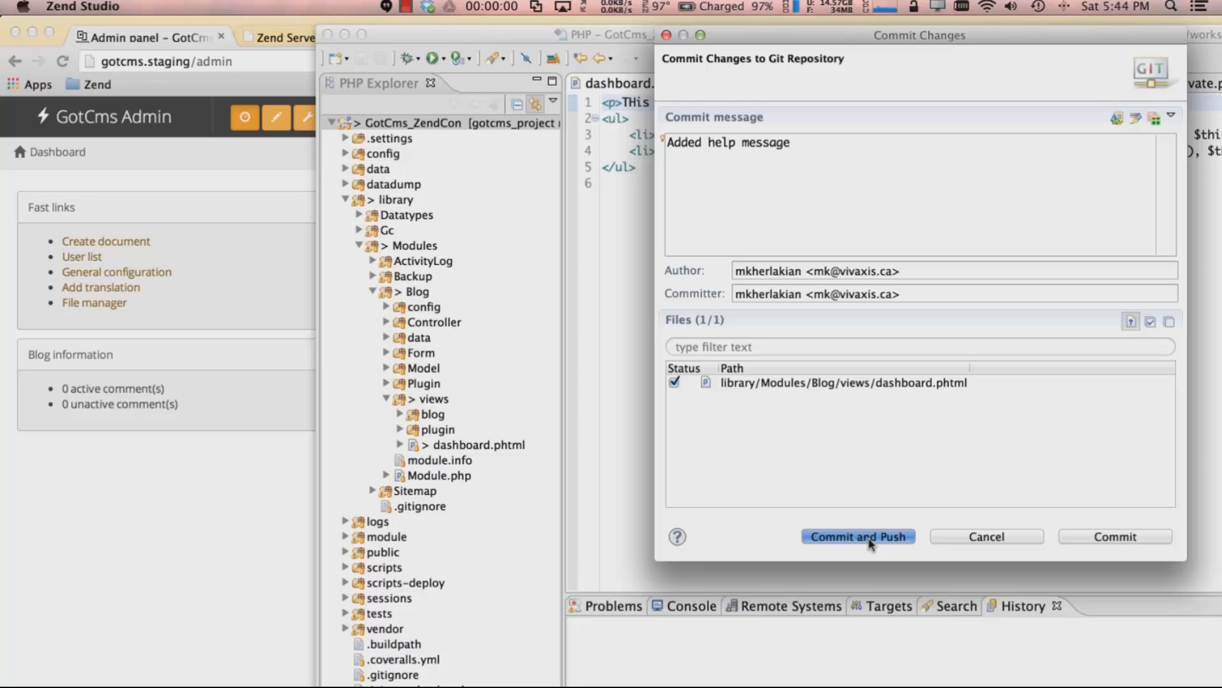
pyautogui.click(857, 536)
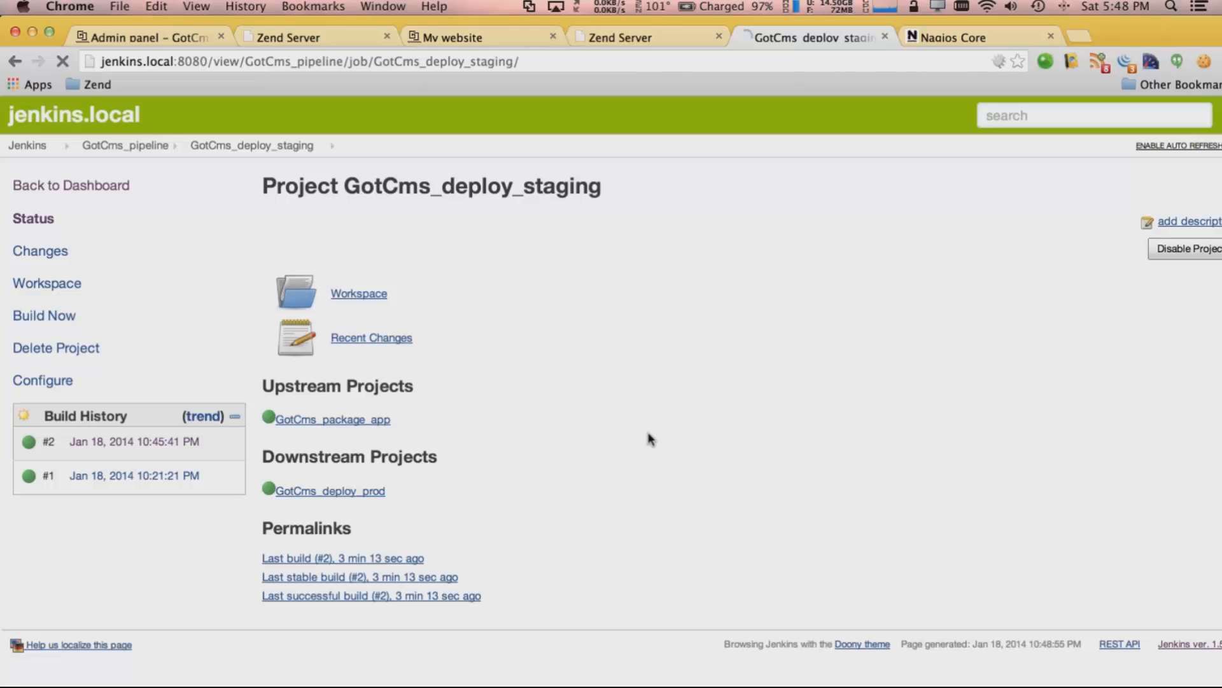
pyautogui.click(42, 379)
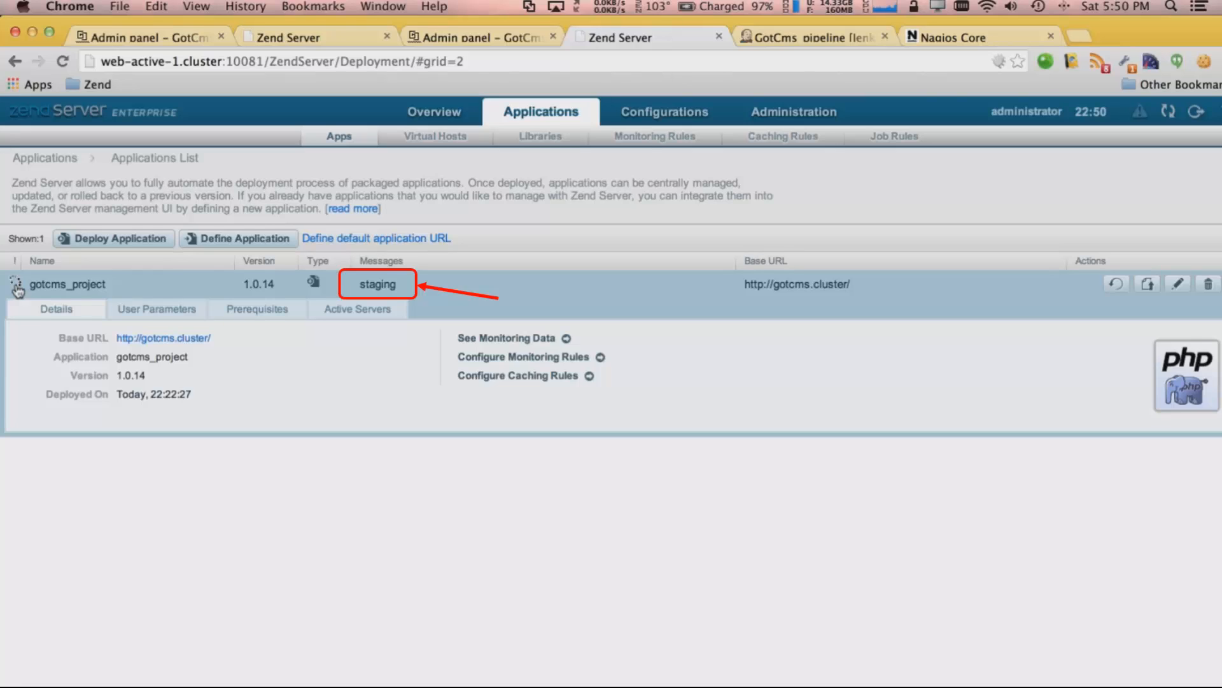
pyautogui.moveTo(489, 521)
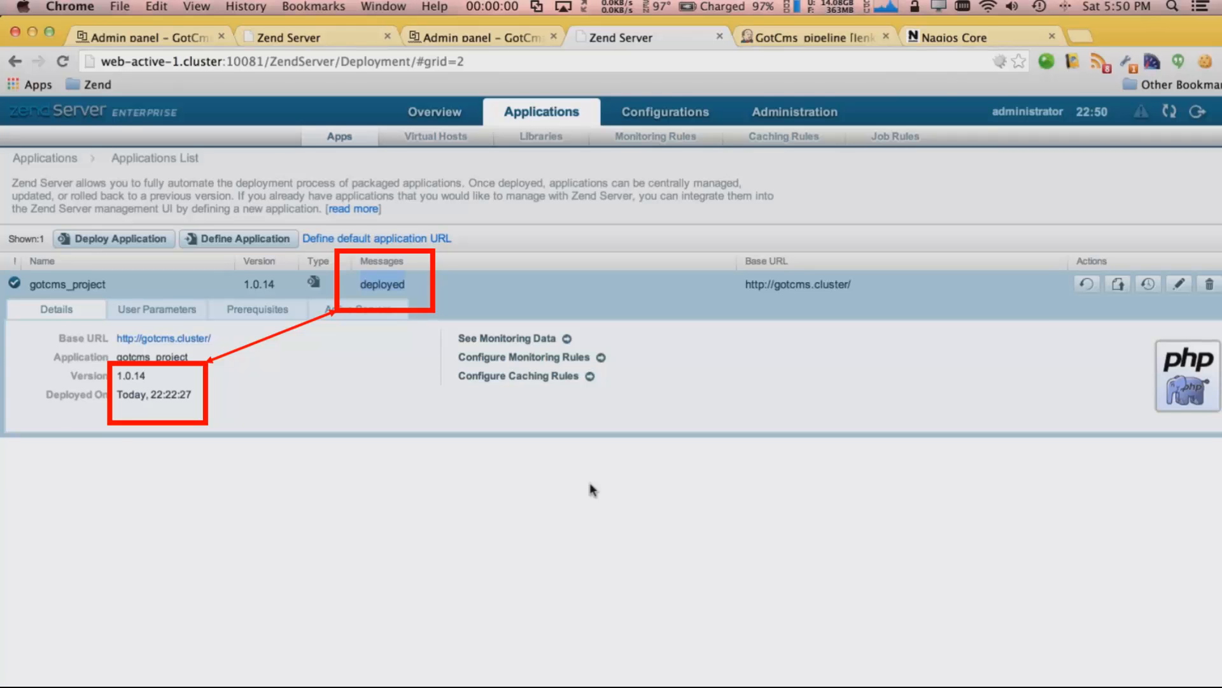
pyautogui.click(811, 37)
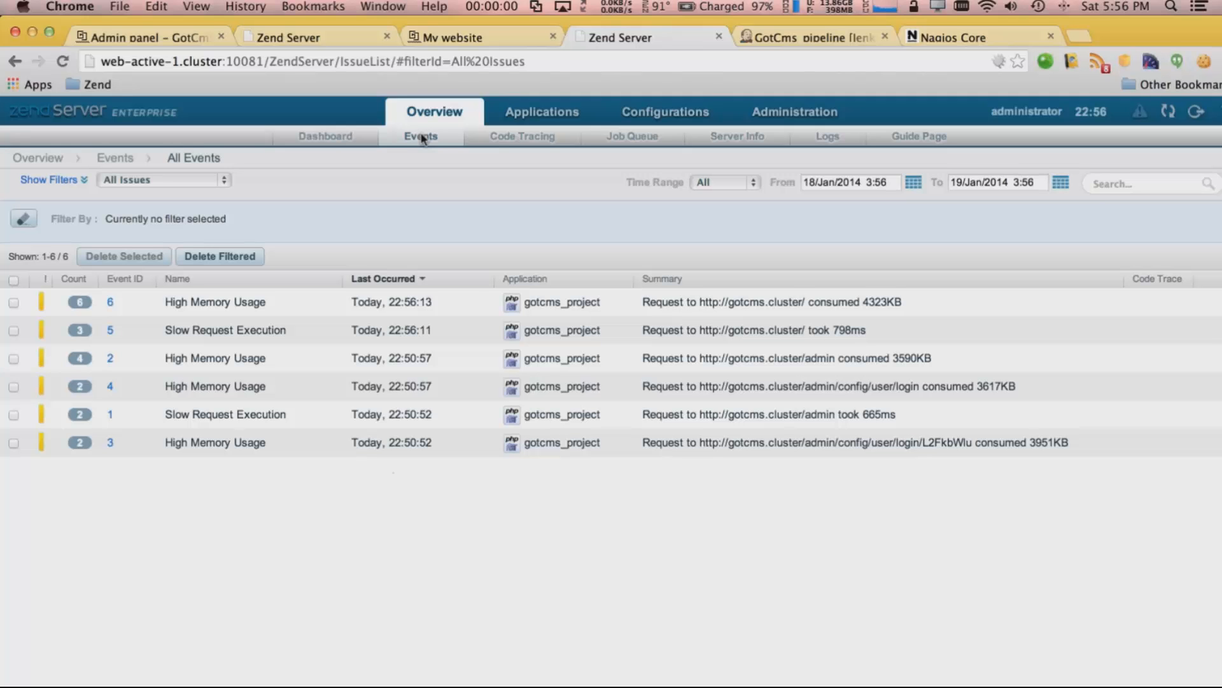
# Expand event 6 (High Memory Usage) to show its URL, 4336KB usage and affected servers.
pyautogui.click(215, 302)
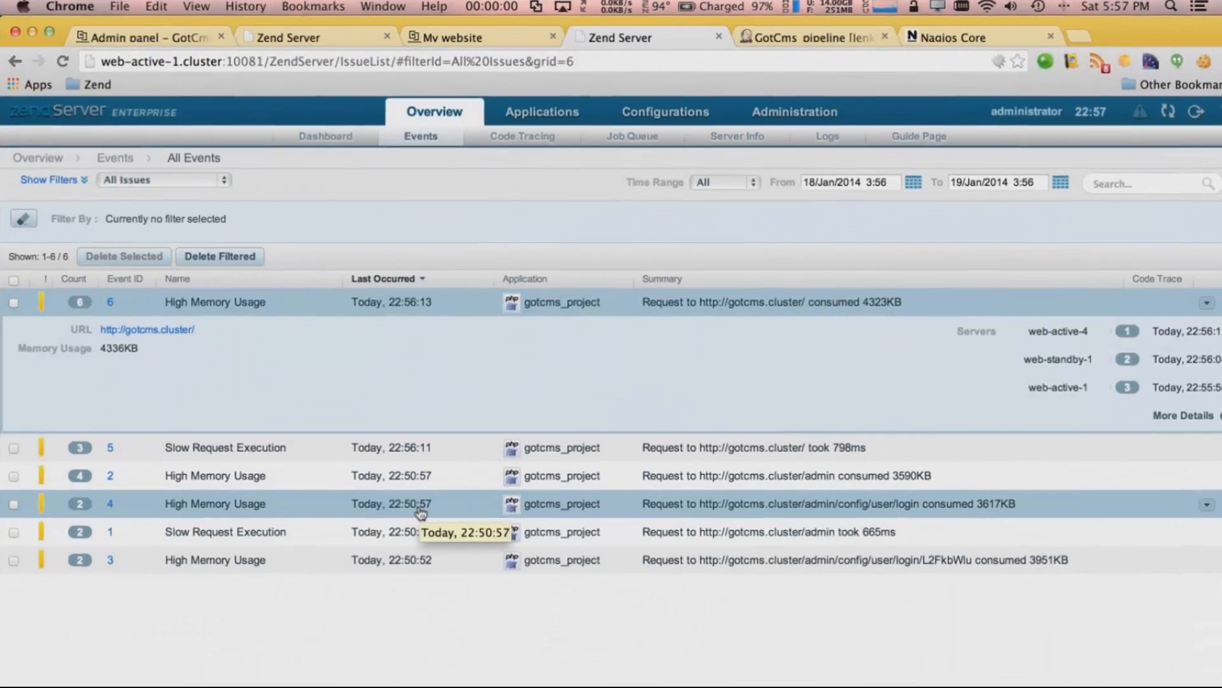